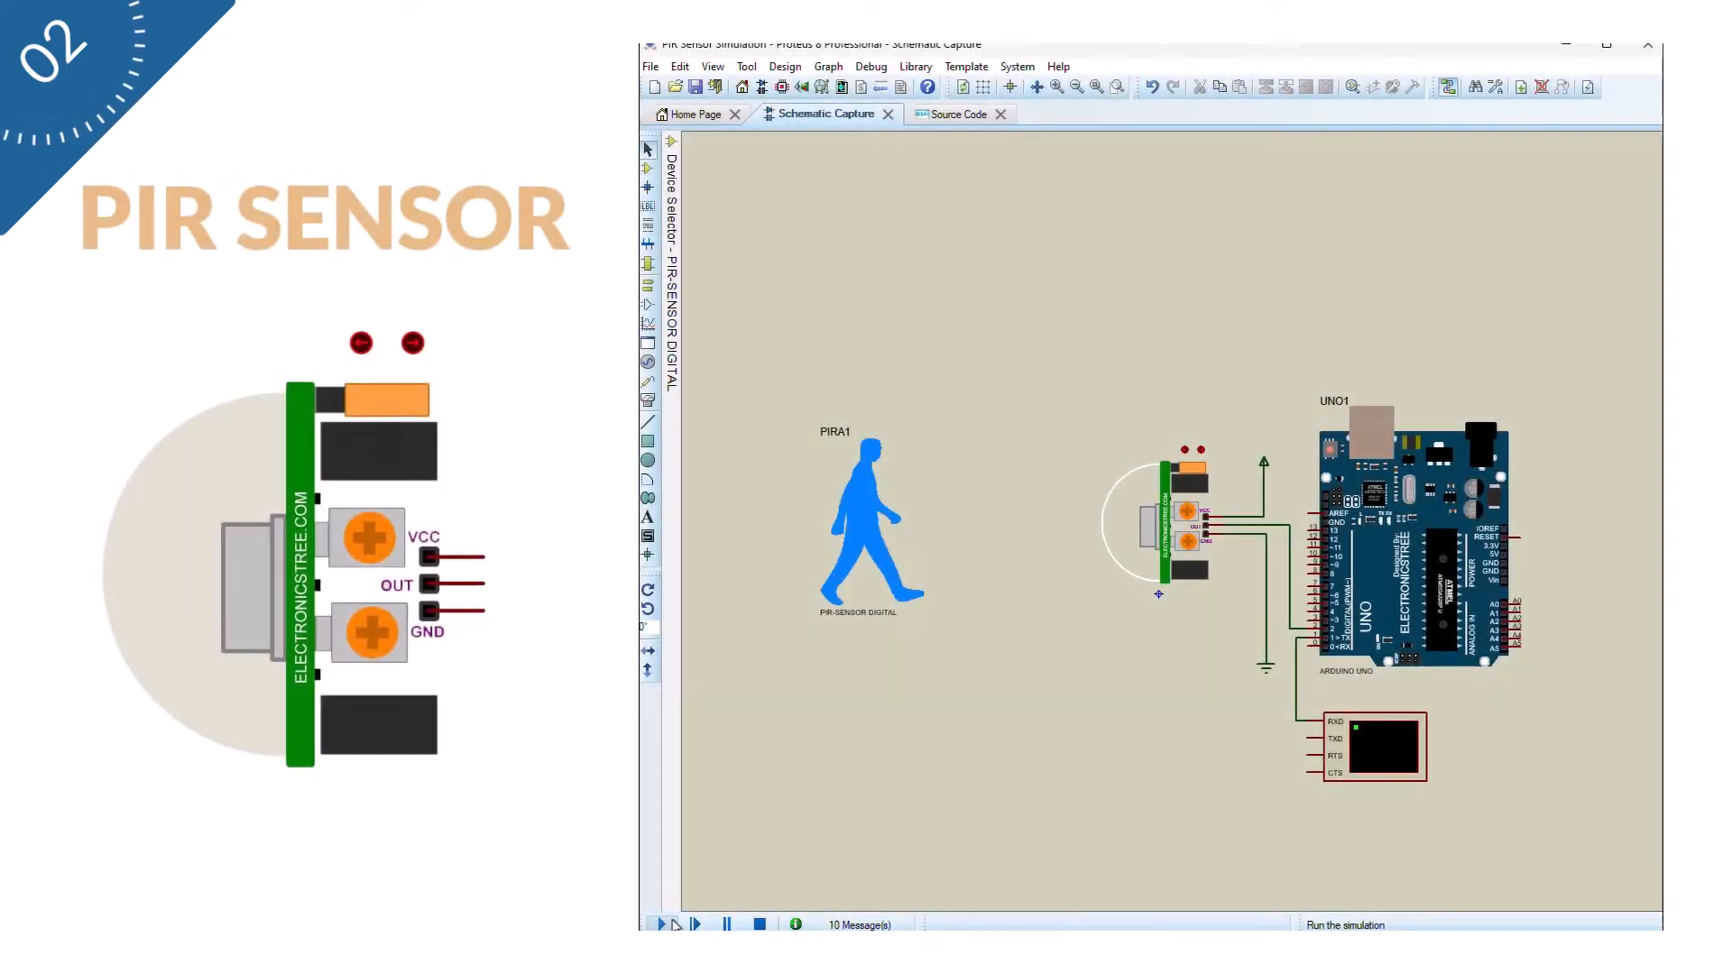
# Start the PIR sensor simulation with the Arduino Uno and serial terminal
pyautogui.click(660, 924)
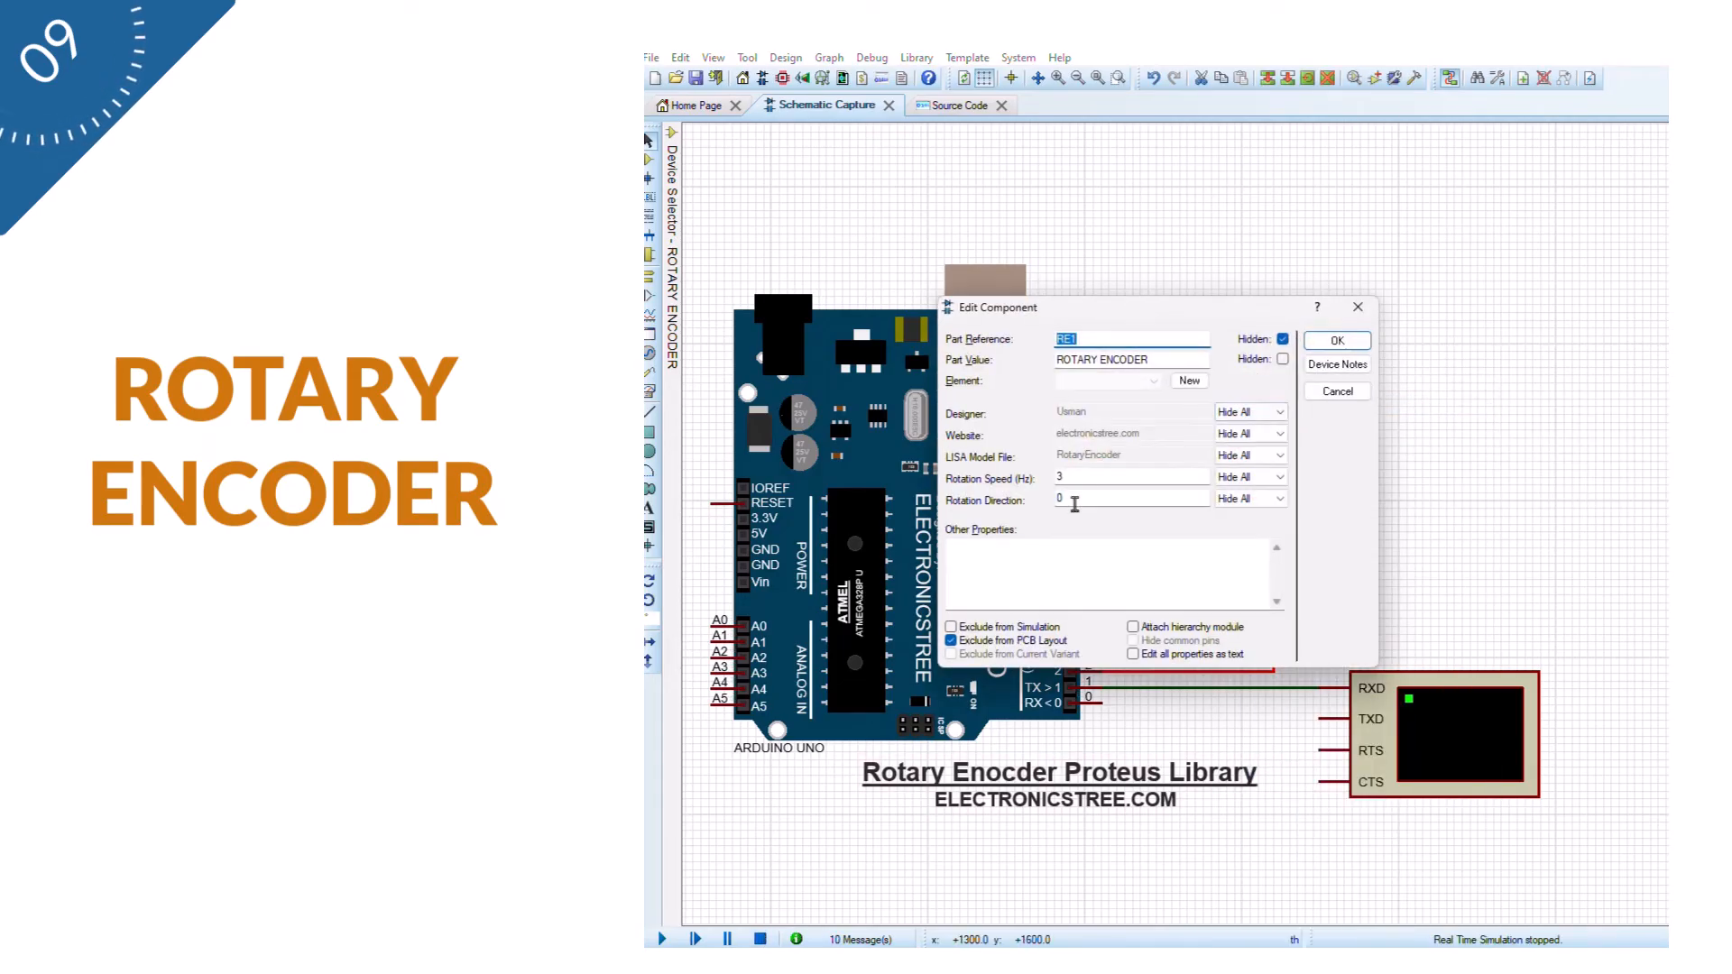
# Give the rotary encoder rotation direction 1 and rotation speed 4 in Edit Component
pyautogui.write('1')
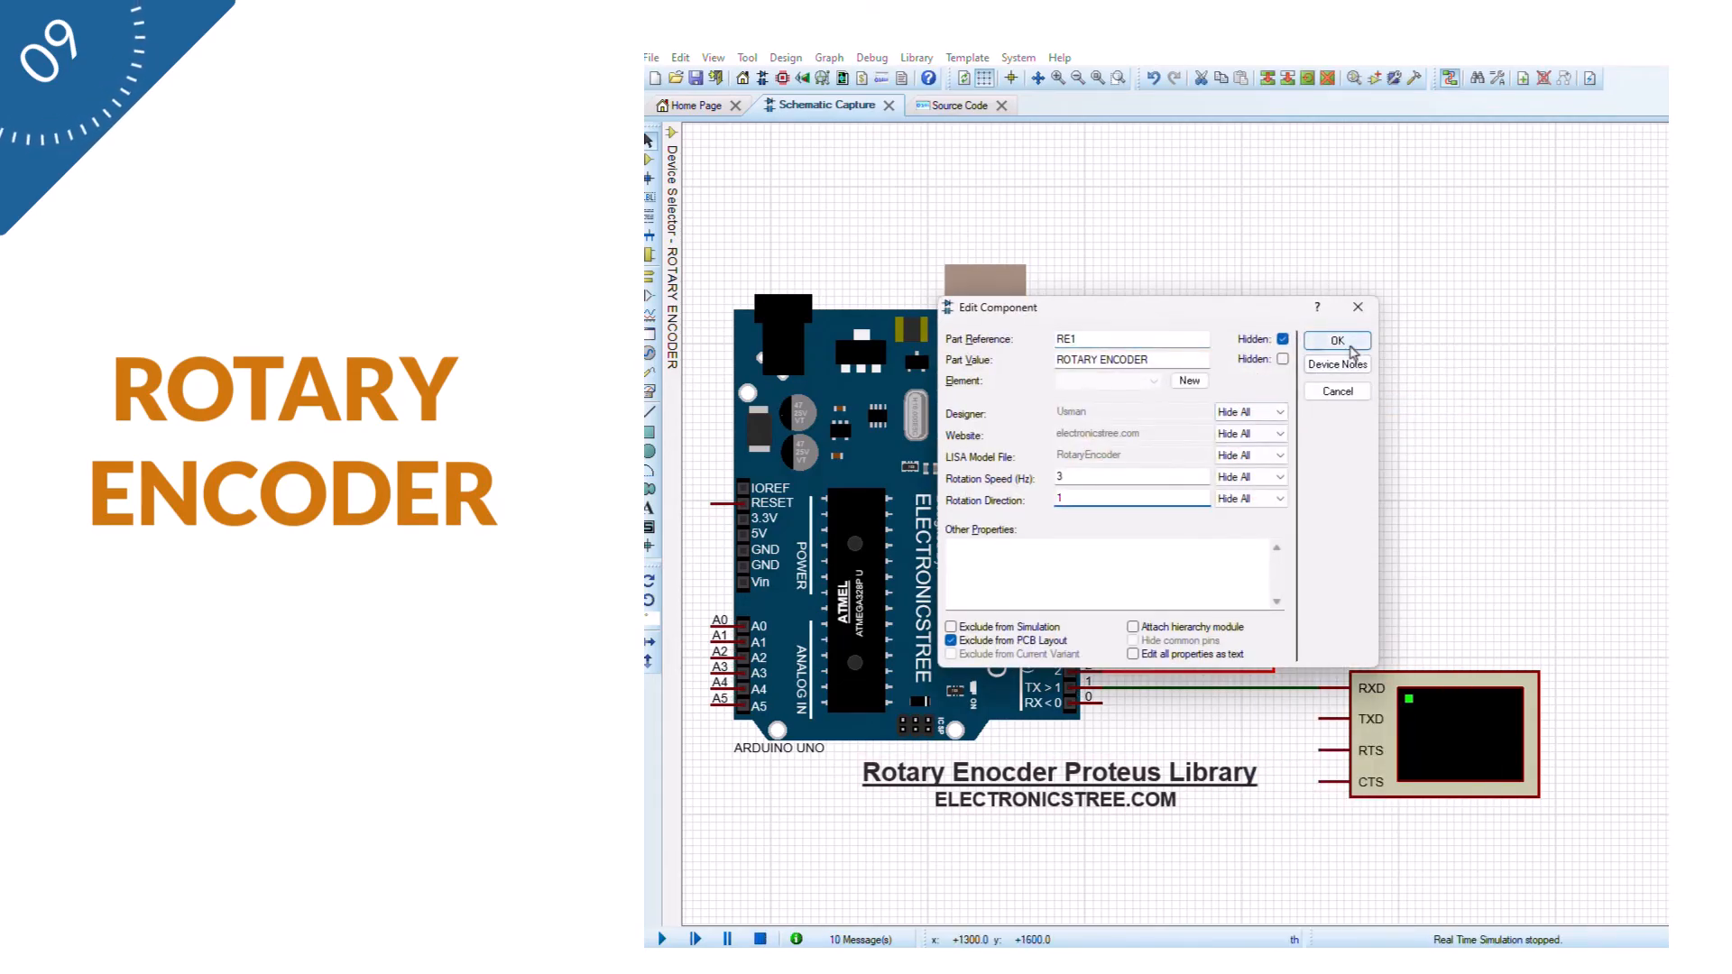
pyautogui.click(1337, 339)
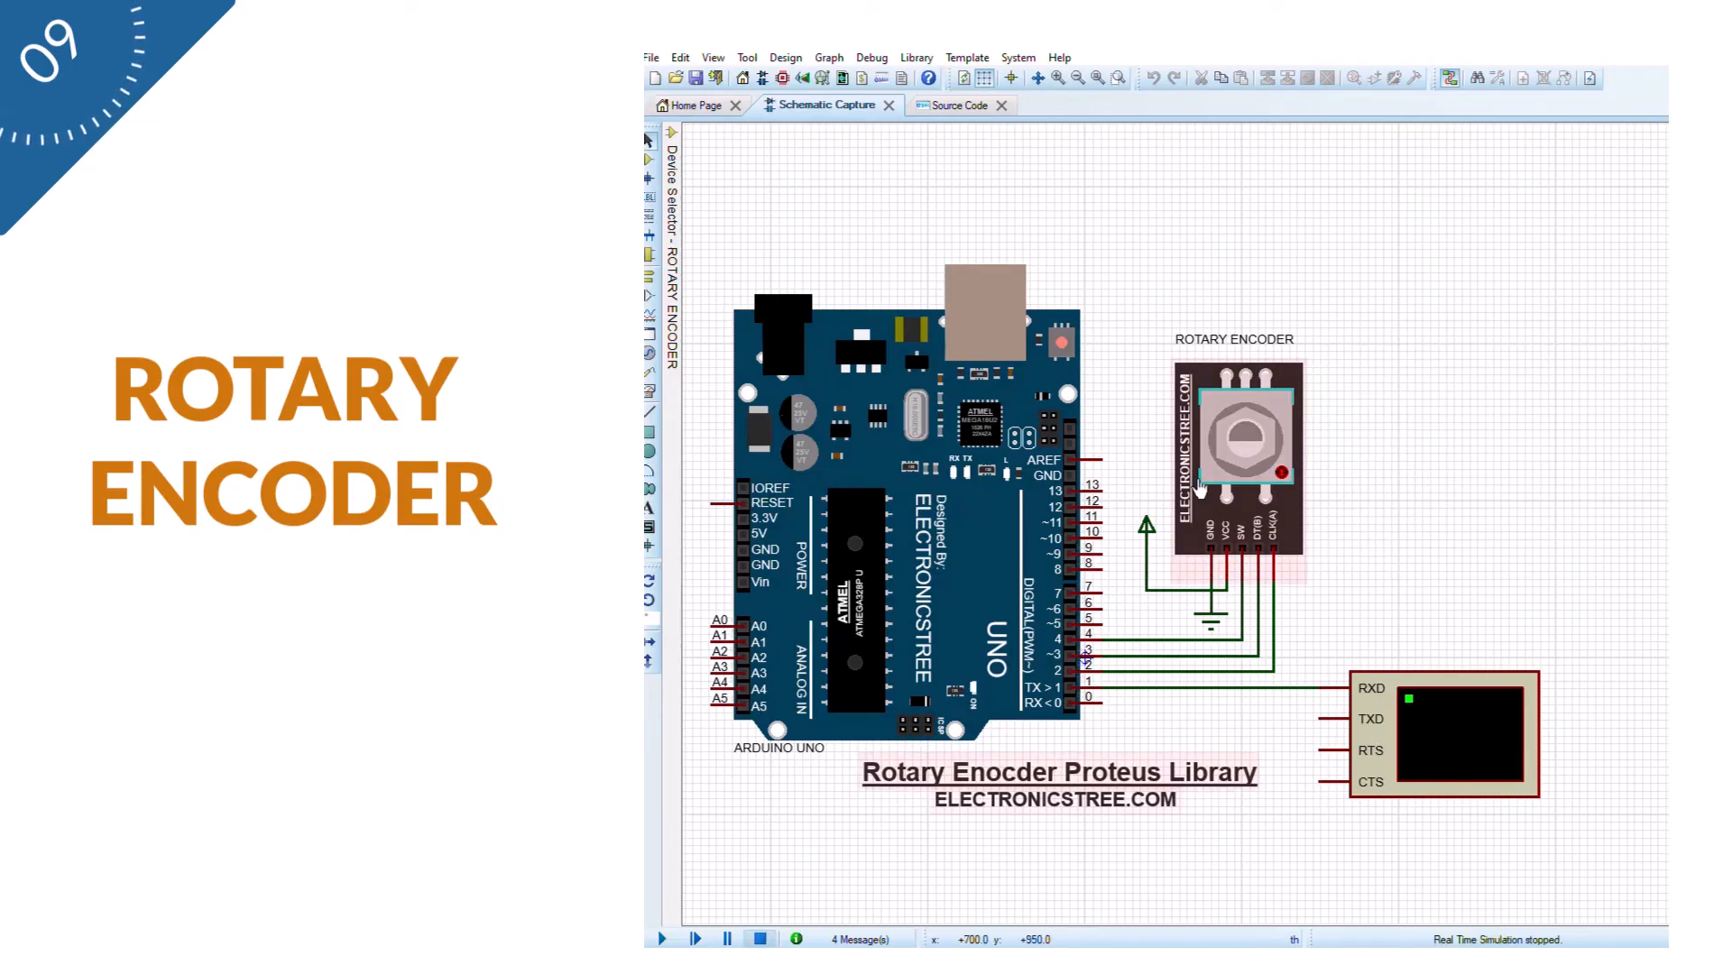
pyautogui.doubleClick(1234, 442)
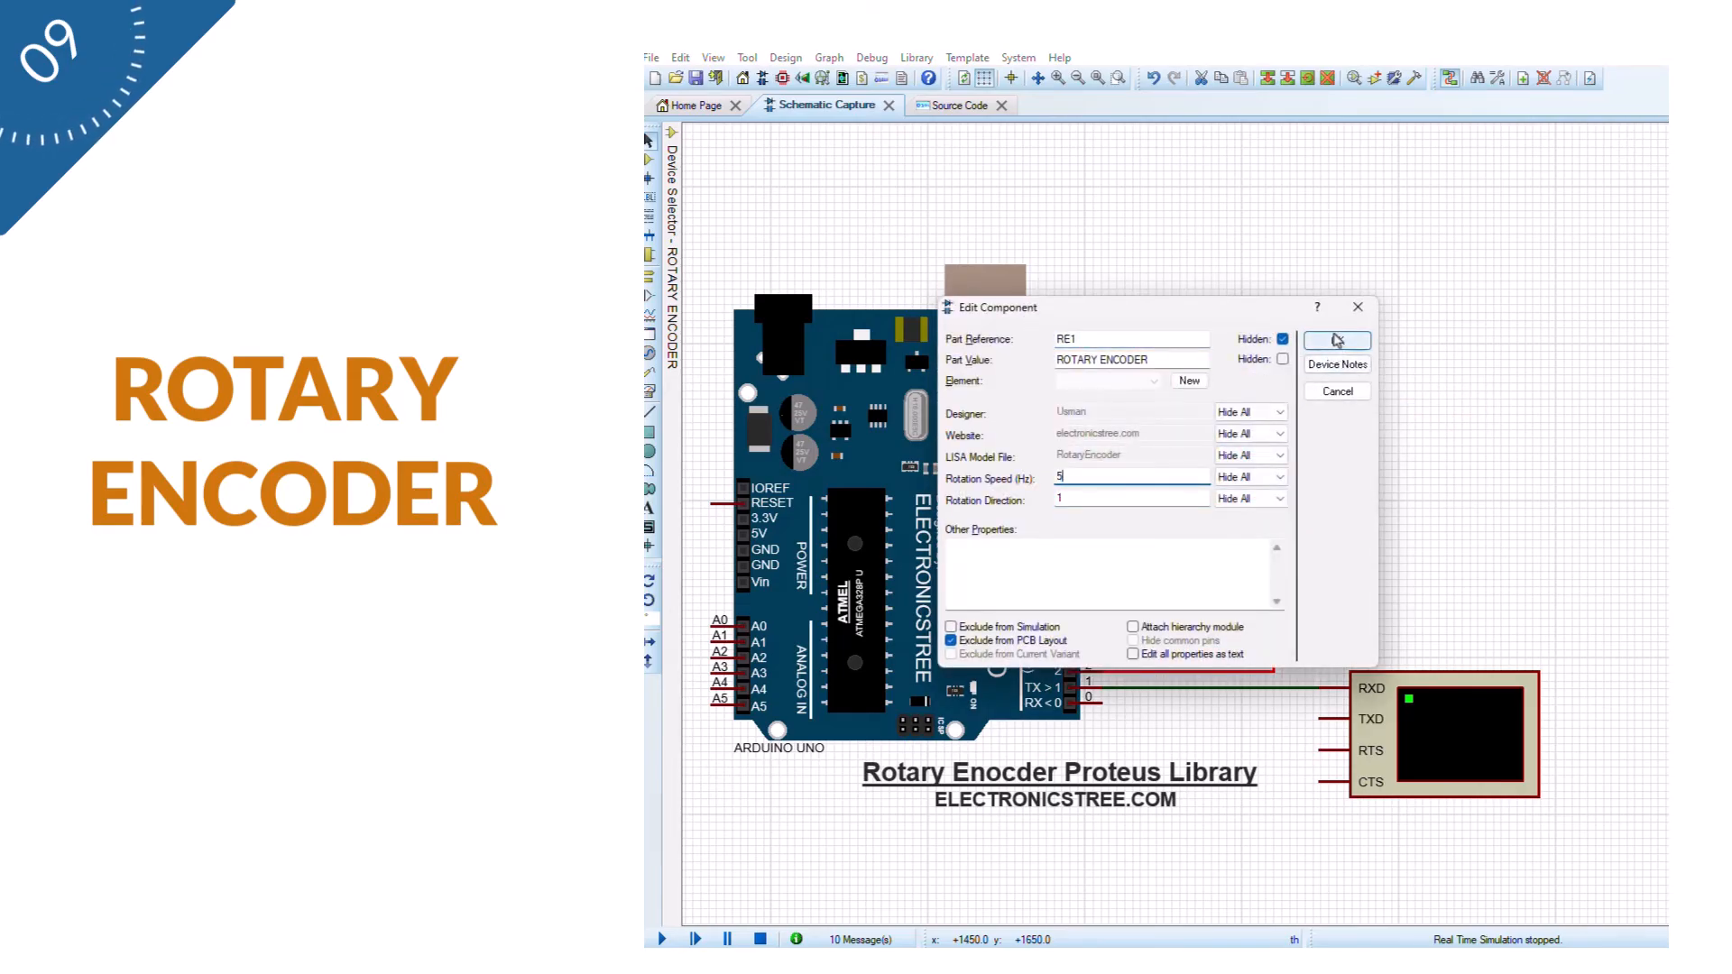
pyautogui.click(1337, 339)
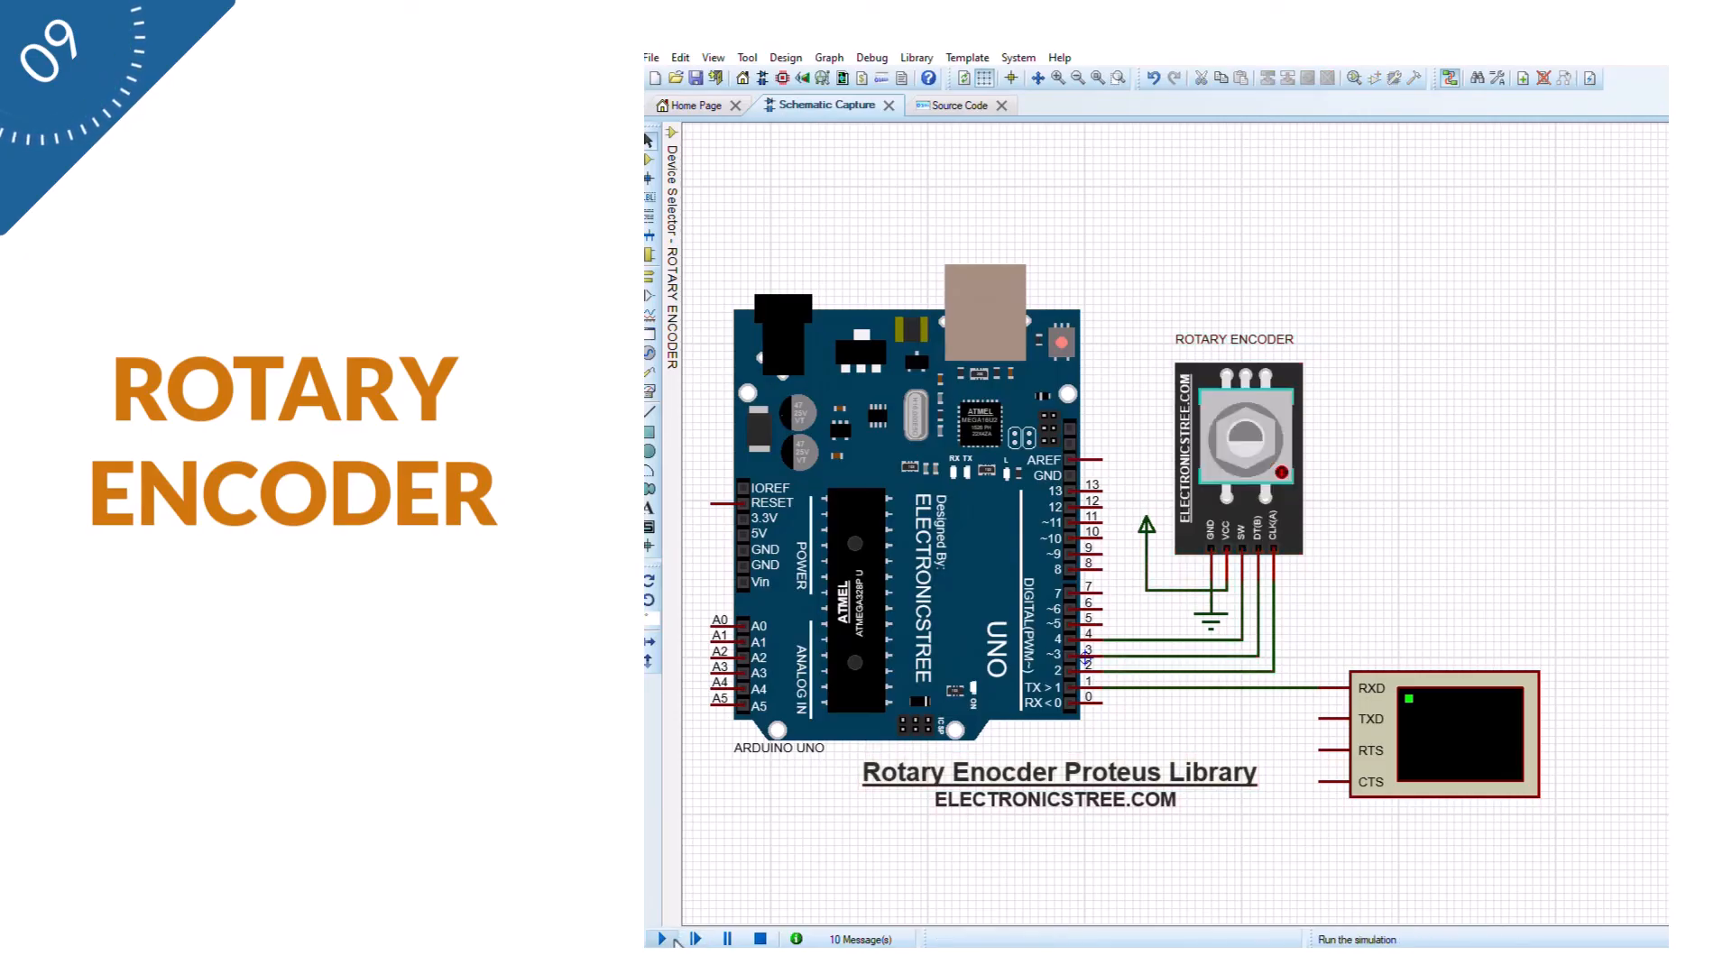
# Start the rotary encoder circuit simulation
pyautogui.click(653, 939)
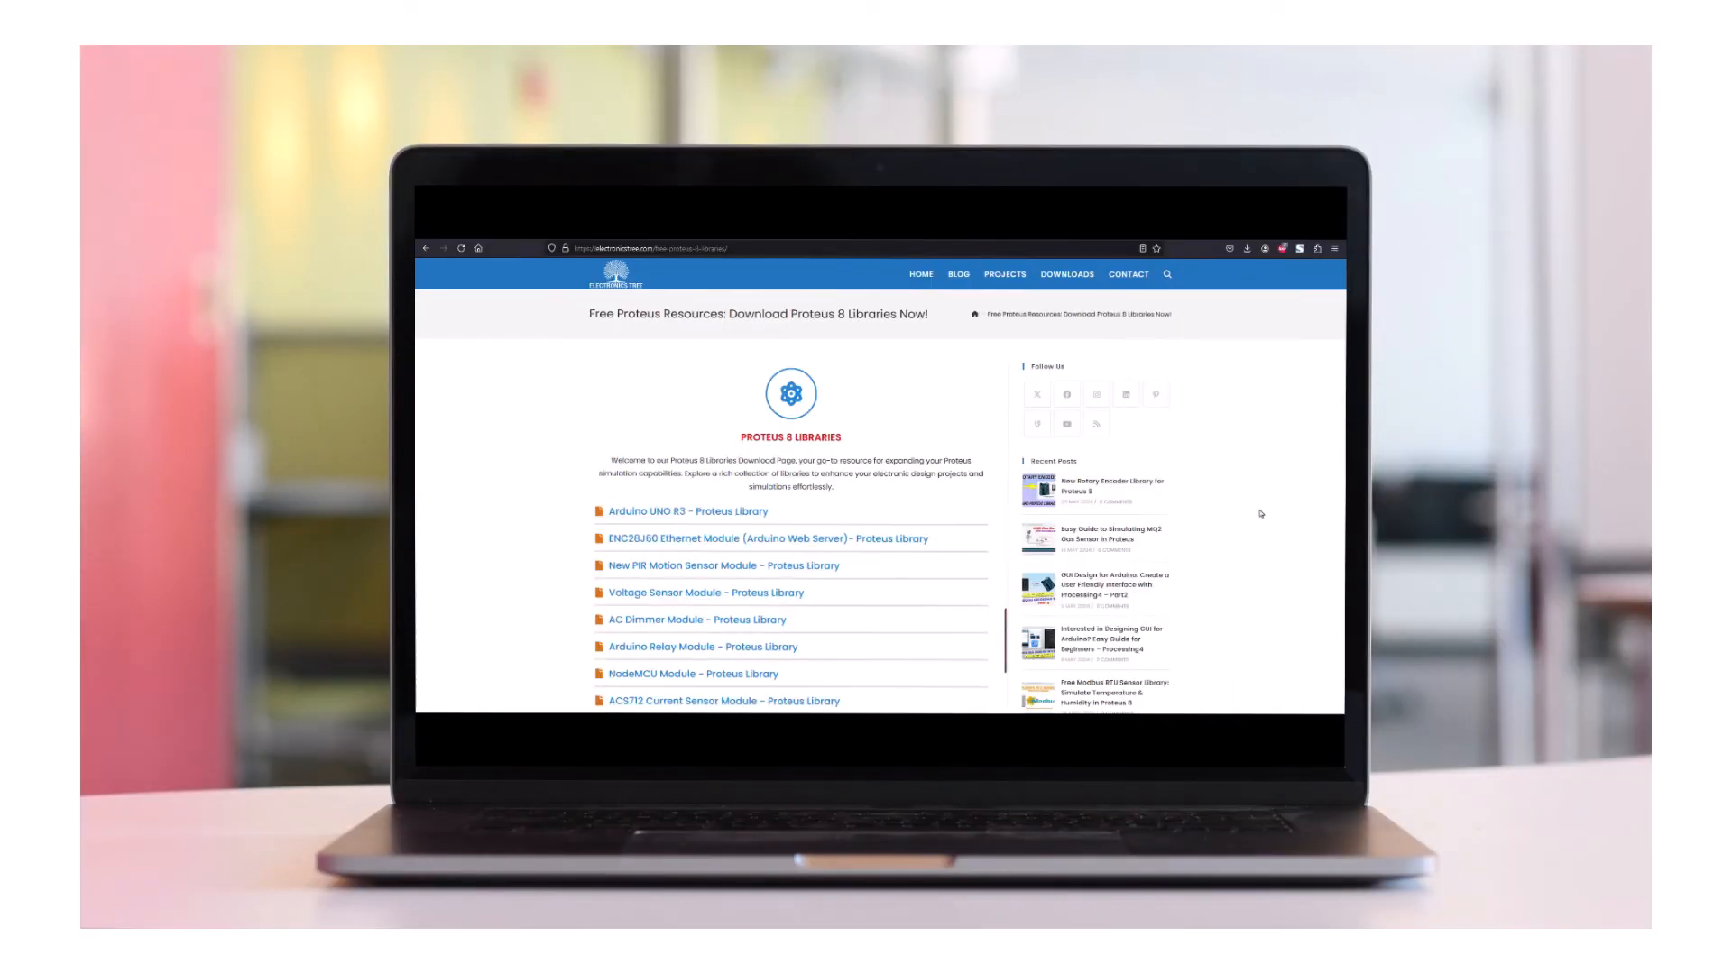
# Scroll the Free Proteus Libraries page to entries like Optical Fiber Link and Stepper Driver Board
pyautogui.scroll(-3)
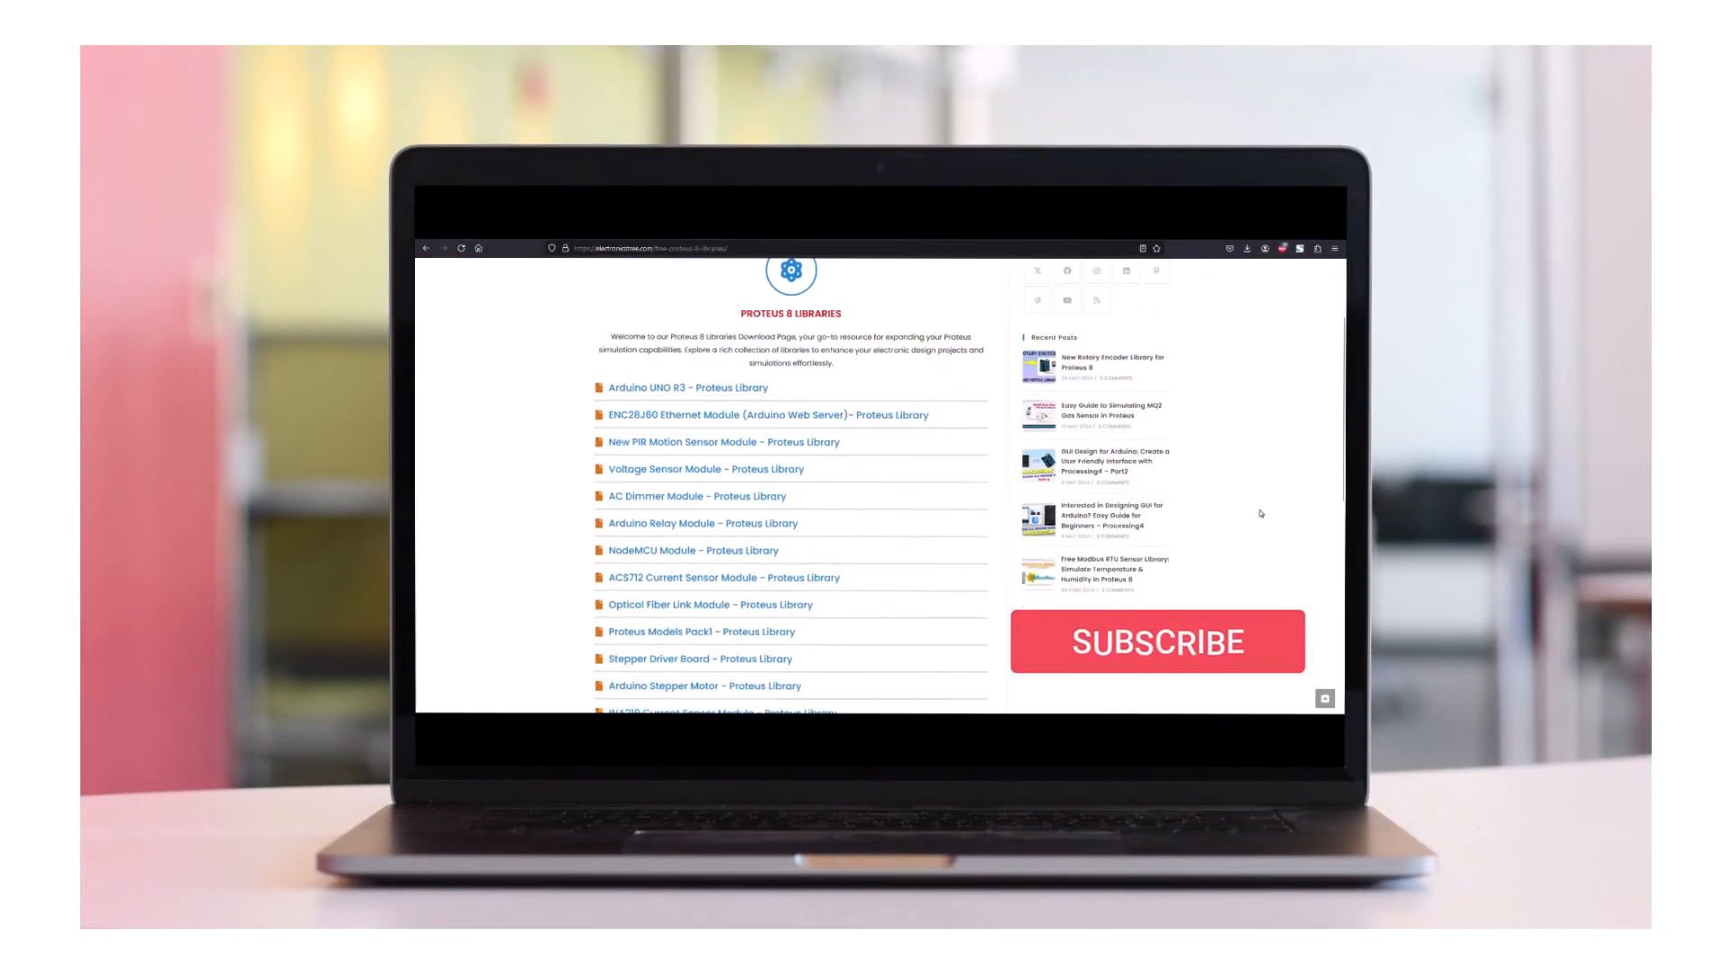